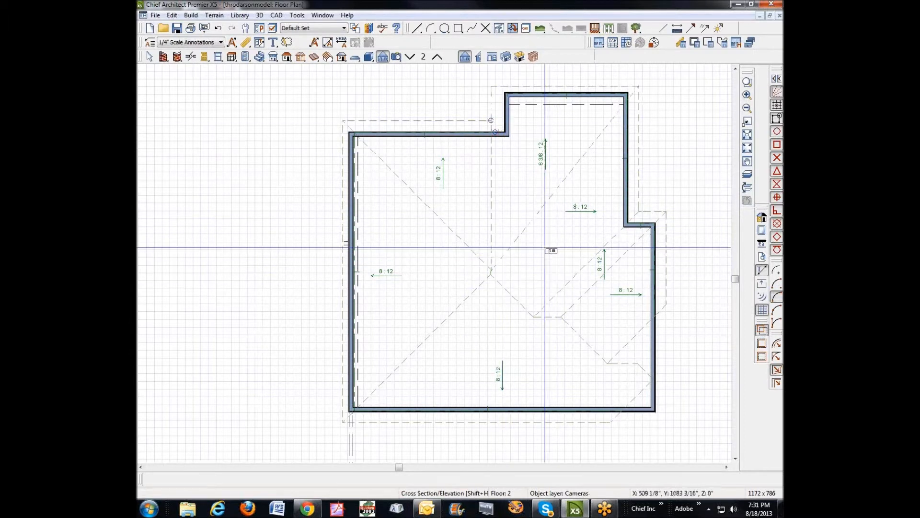
# Open the upper floor's short top wall settings to its roof pitch and overhang panel.
pyautogui.click(565, 94)
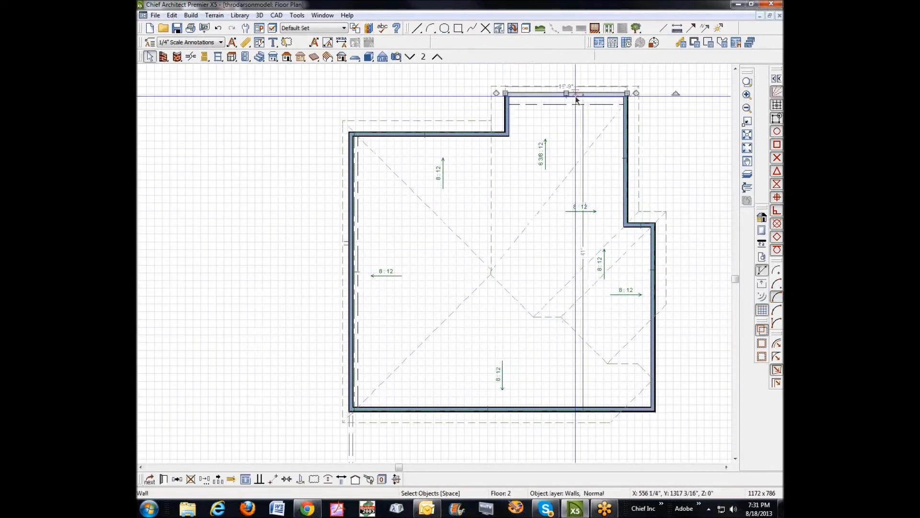
pyautogui.doubleClick(576, 94)
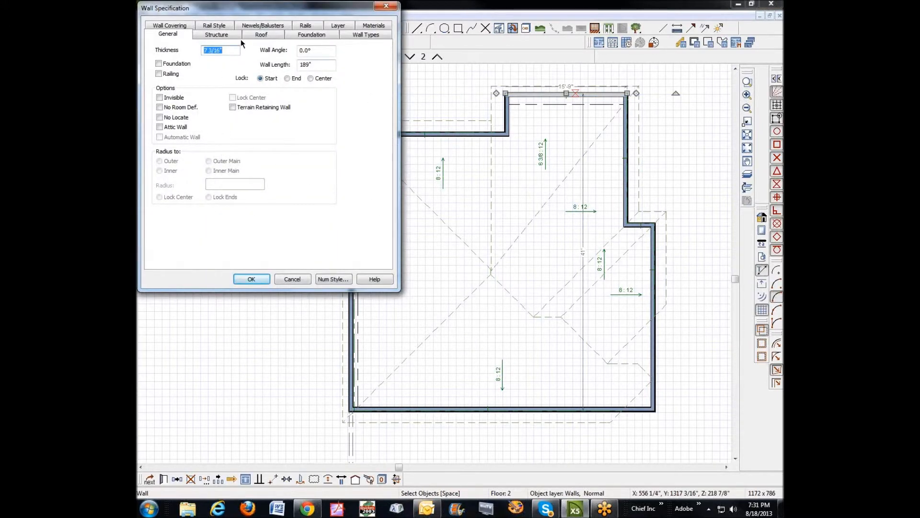
pyautogui.click(261, 34)
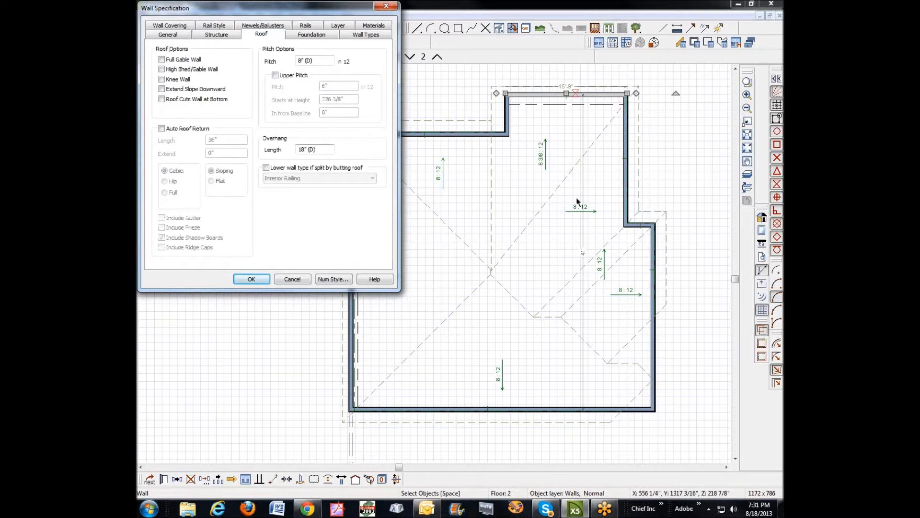
pyautogui.moveTo(547, 156)
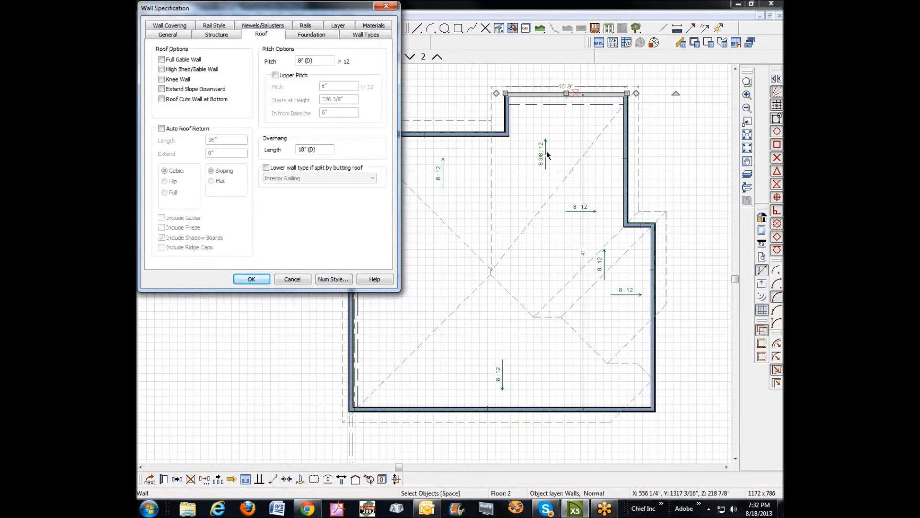
# Close the wall settings unchanged and switch the plan to Floor 1.
pyautogui.click(314, 61)
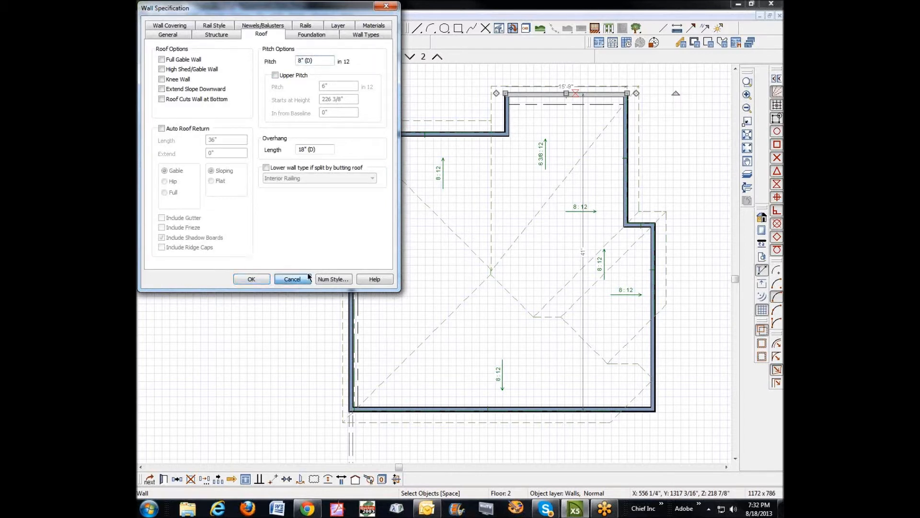
pyautogui.click(292, 279)
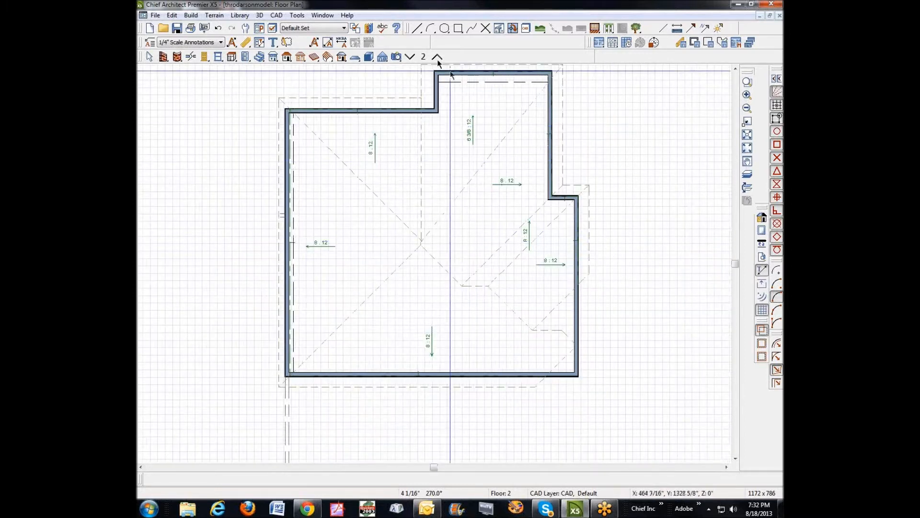
pyautogui.click(410, 57)
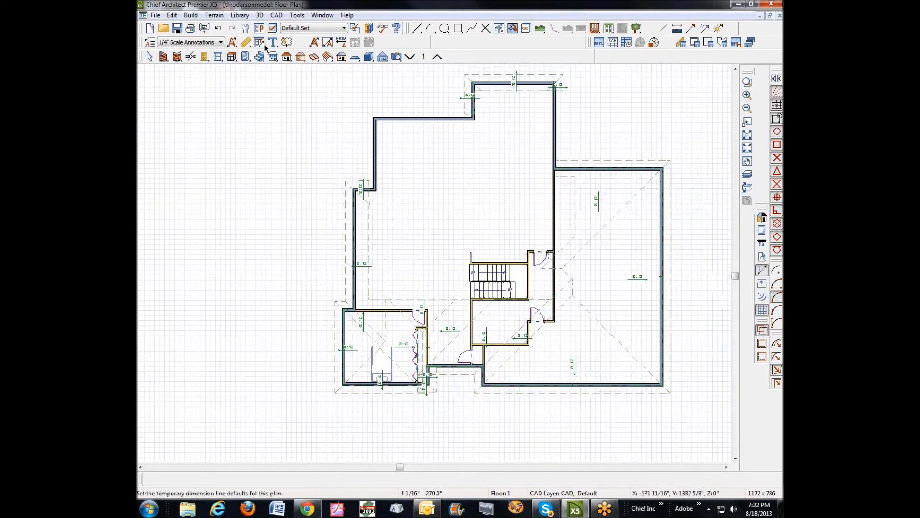
pyautogui.moveTo(258, 28)
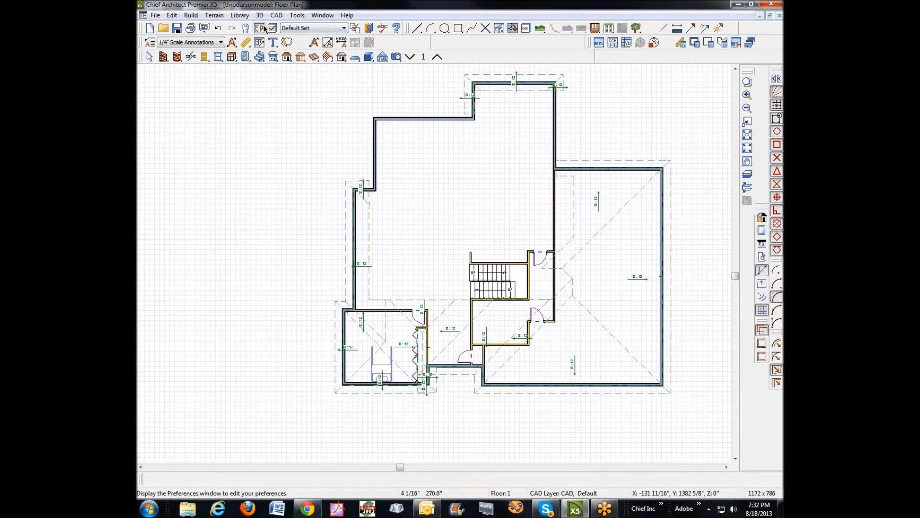
pyautogui.click(191, 15)
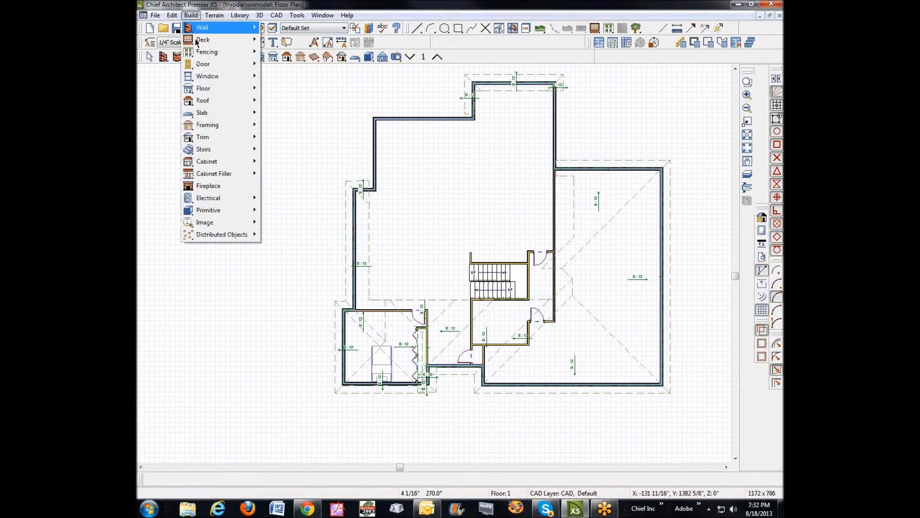
pyautogui.moveTo(207, 76)
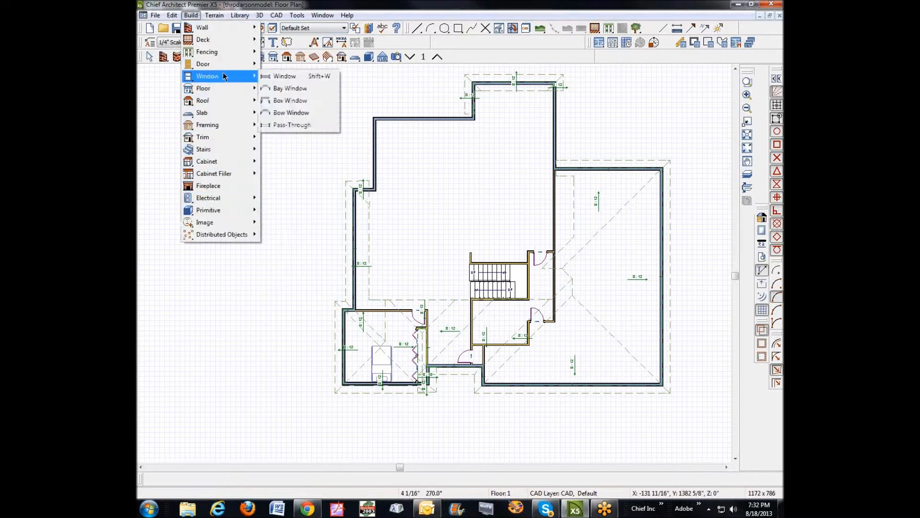
pyautogui.moveTo(220, 86)
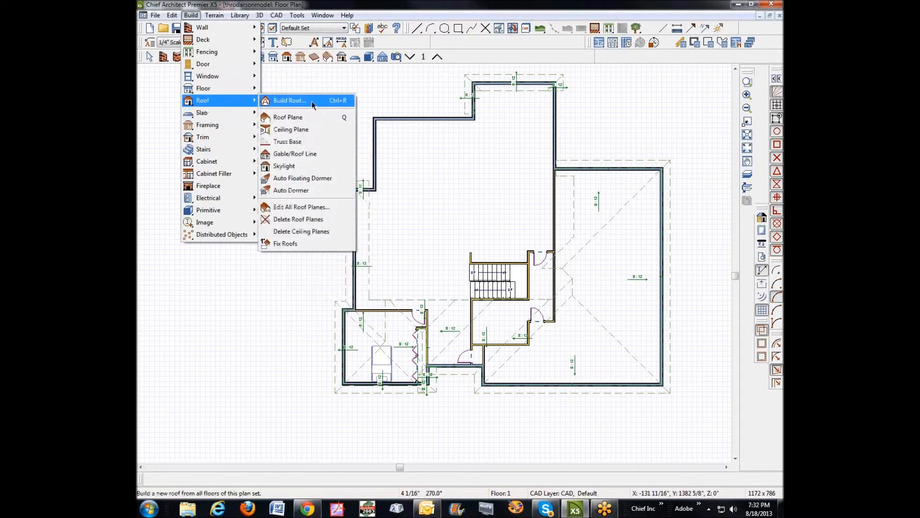
# Build roof planes with Auto Rebuild Roofs on, accepting deletion of hand-edited roof planes.
pyautogui.click(288, 100)
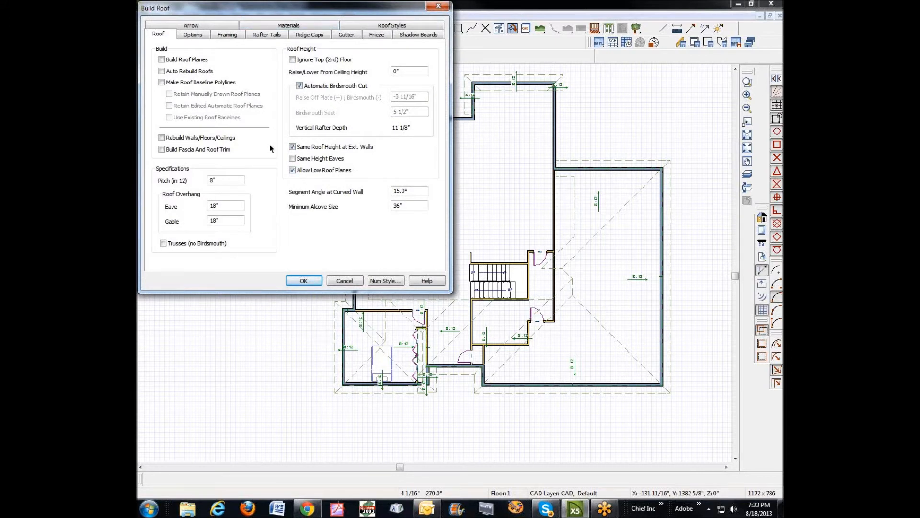
pyautogui.click(162, 71)
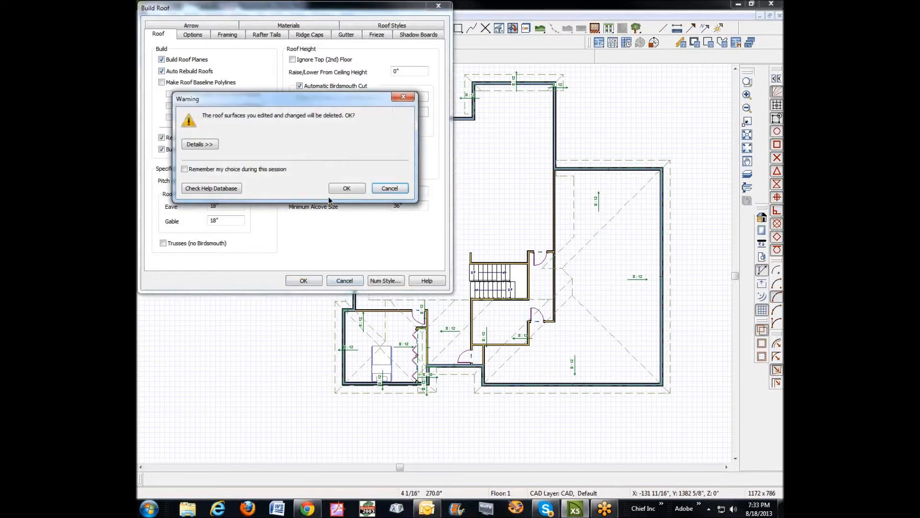
pyautogui.click(346, 188)
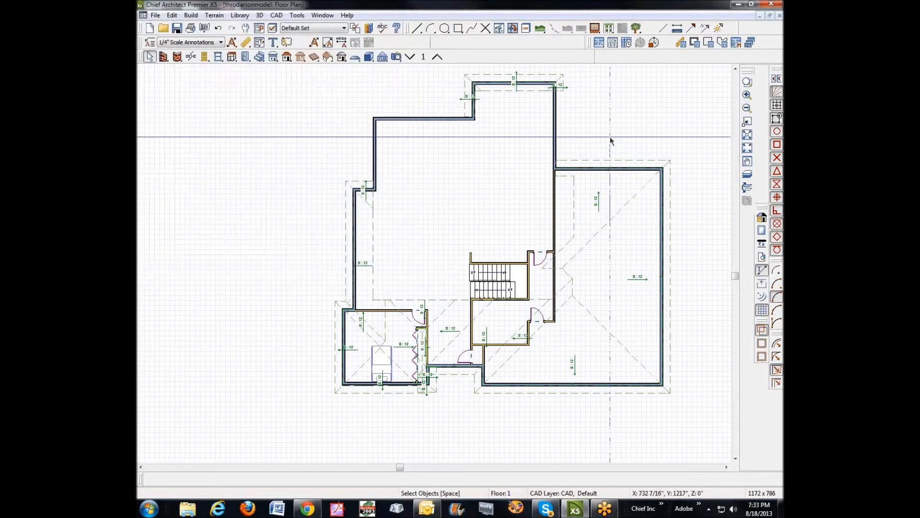
# From Floor 2, create a Perspective Full Overview camera of the whole house.
pyautogui.click(438, 57)
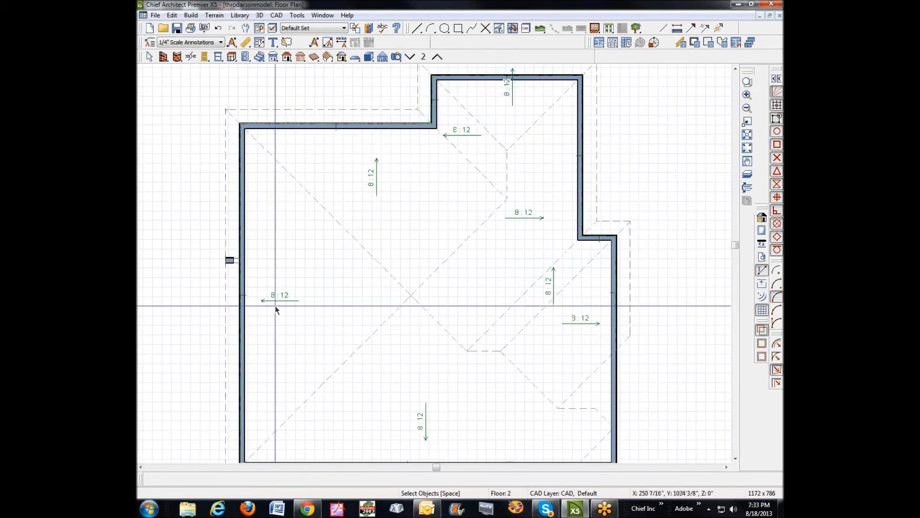
pyautogui.click(396, 57)
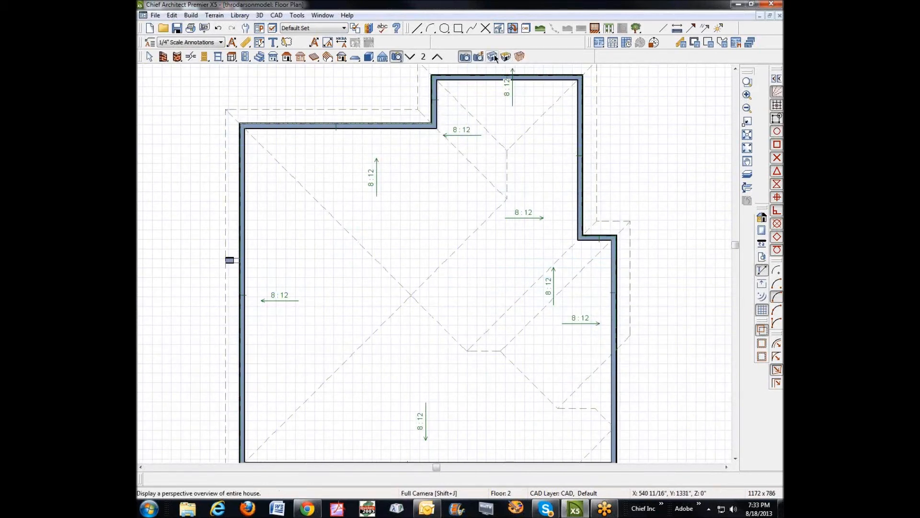
pyautogui.click(465, 57)
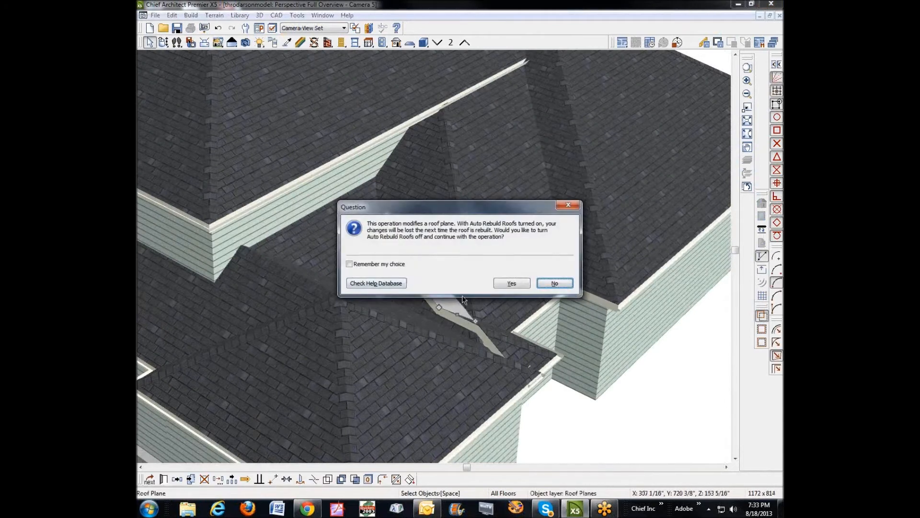
# Answer the Auto Rebuild Roofs prompt and orbit the overview around the rebuilt hip roof.
pyautogui.click(554, 282)
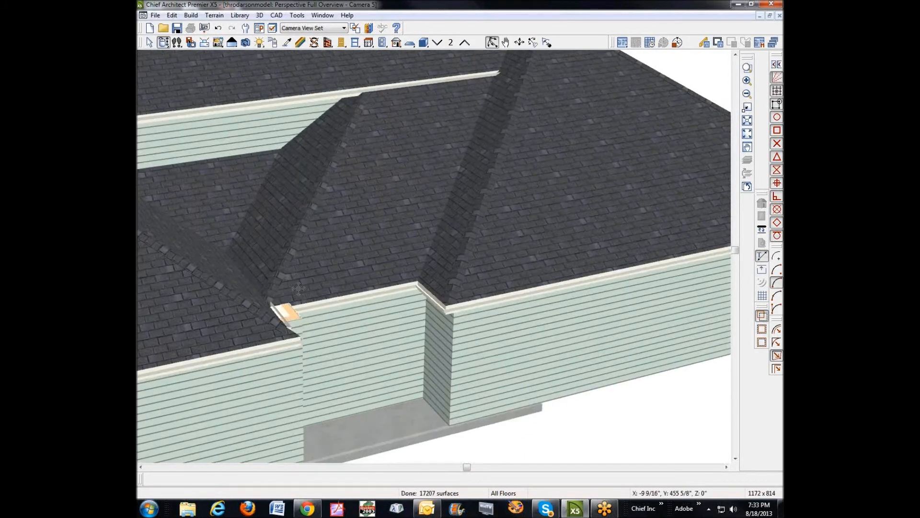
pyautogui.moveTo(435, 259); pyautogui.dragTo(422, 246)
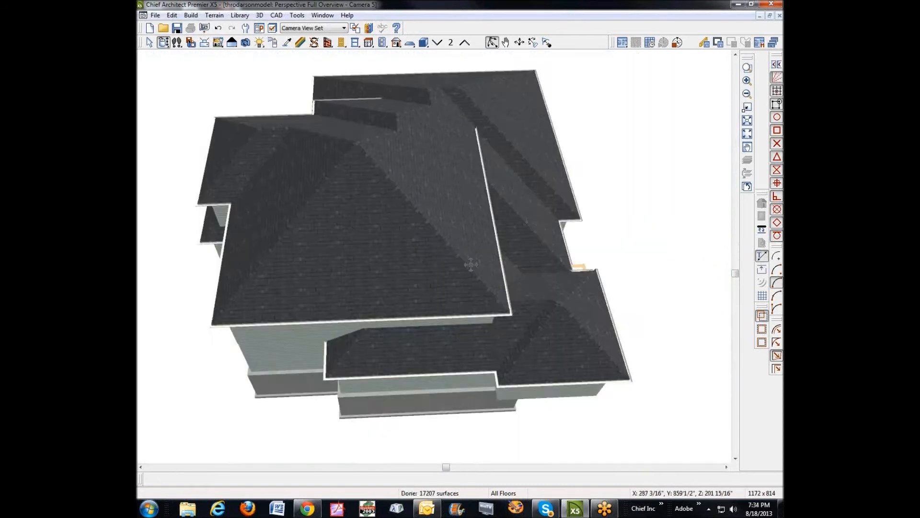
pyautogui.moveTo(470, 264); pyautogui.dragTo(581, 225)
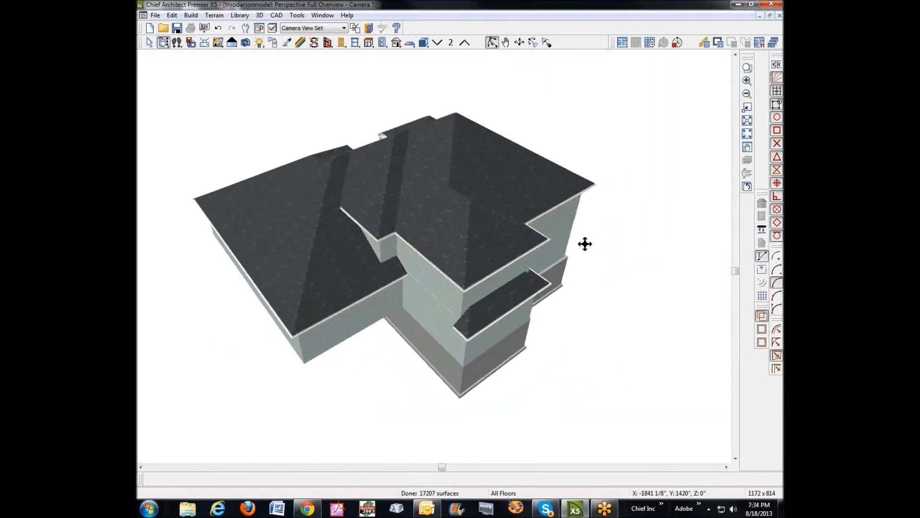
pyautogui.moveTo(585, 244); pyautogui.dragTo(220, 224)
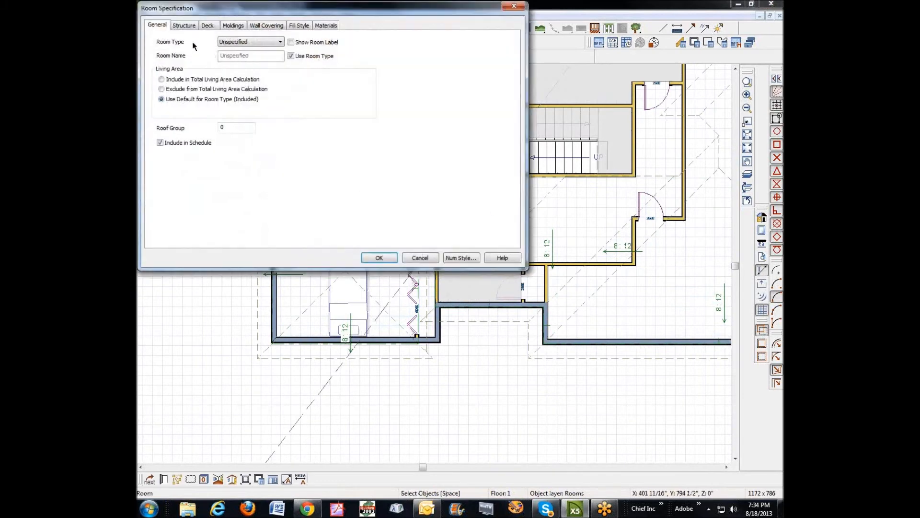
# Review each first-floor room's Room Specification heights, closing every dialog without changes.
pyautogui.click(184, 25)
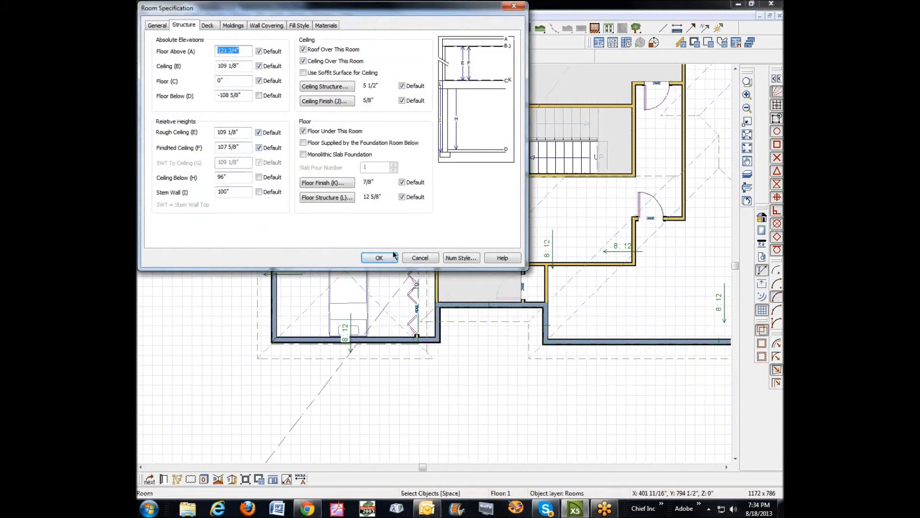
pyautogui.click(379, 258)
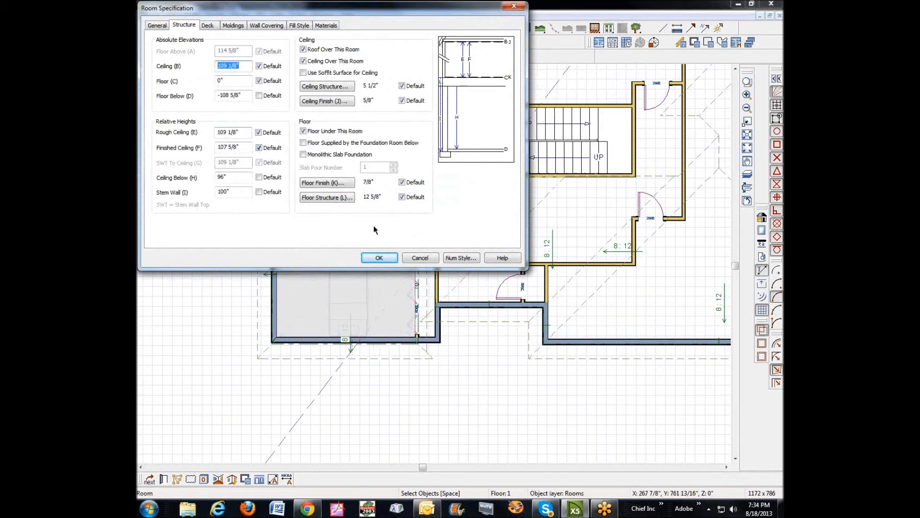
pyautogui.moveTo(420, 258)
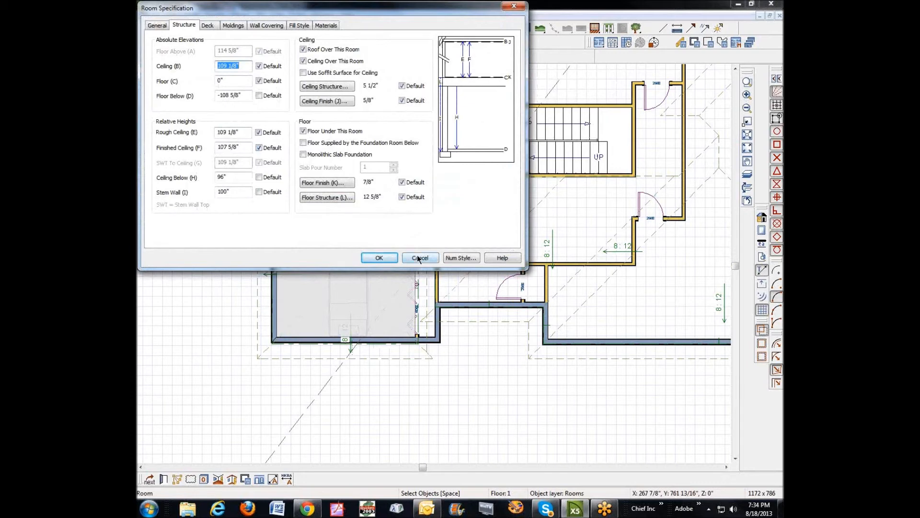
pyautogui.click(420, 258)
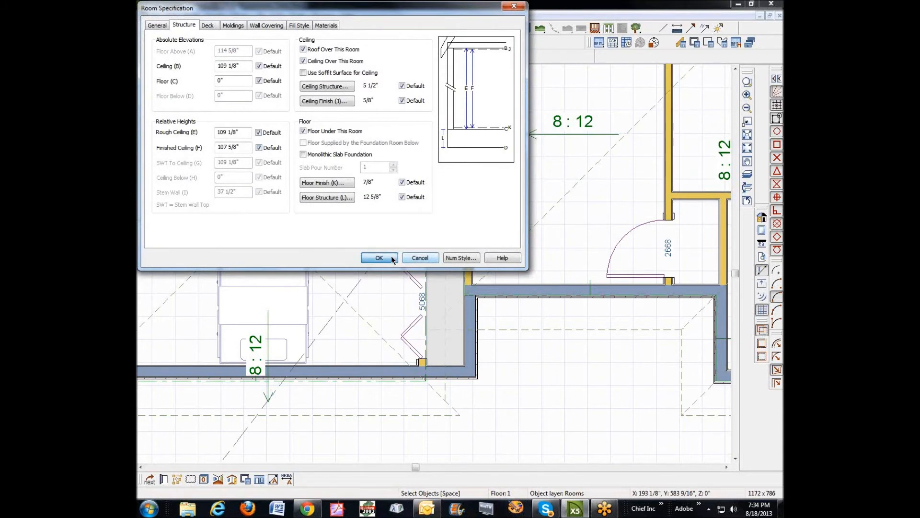
pyautogui.click(379, 258)
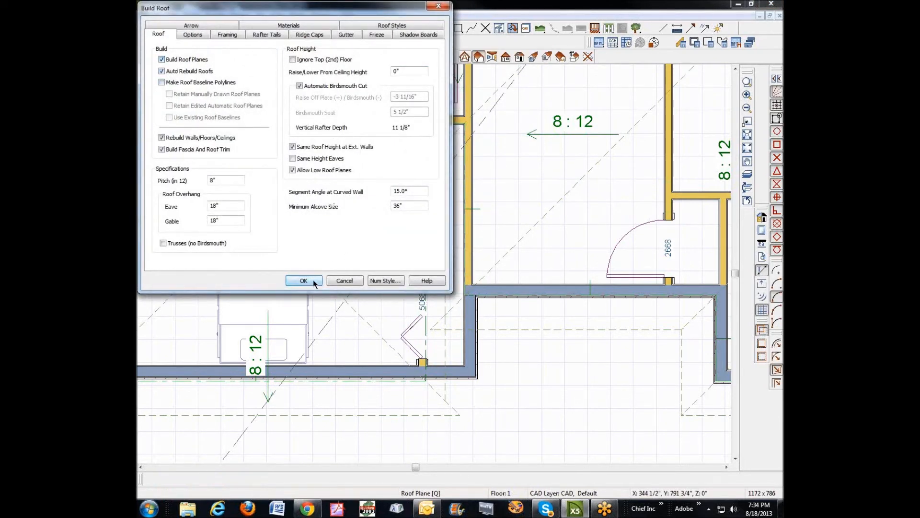
# Accept Build Roof with 8-in-12 pitch, 18-inch overhangs and auto rebuild enabled.
pyautogui.click(304, 280)
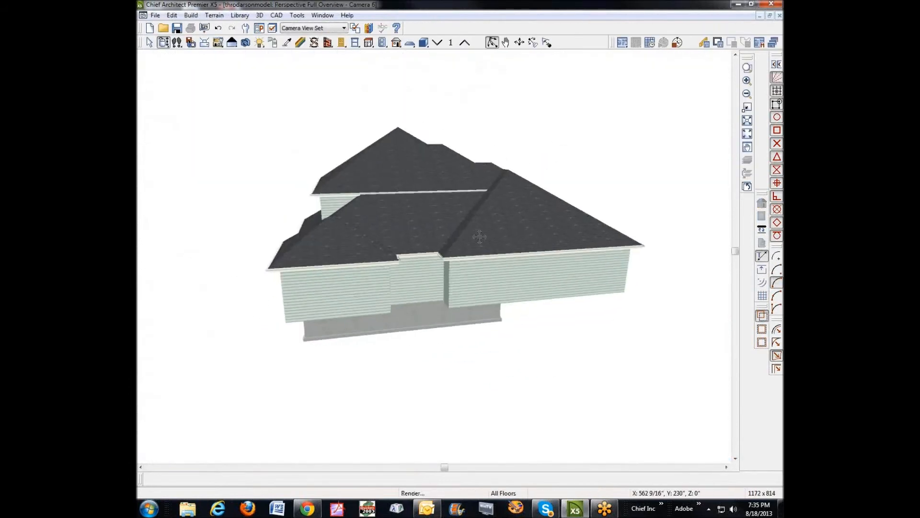
# Orbit the full overview around the house to inspect the rebuilt hip roofs from every side.
pyautogui.moveTo(480, 237); pyautogui.dragTo(436, 231)
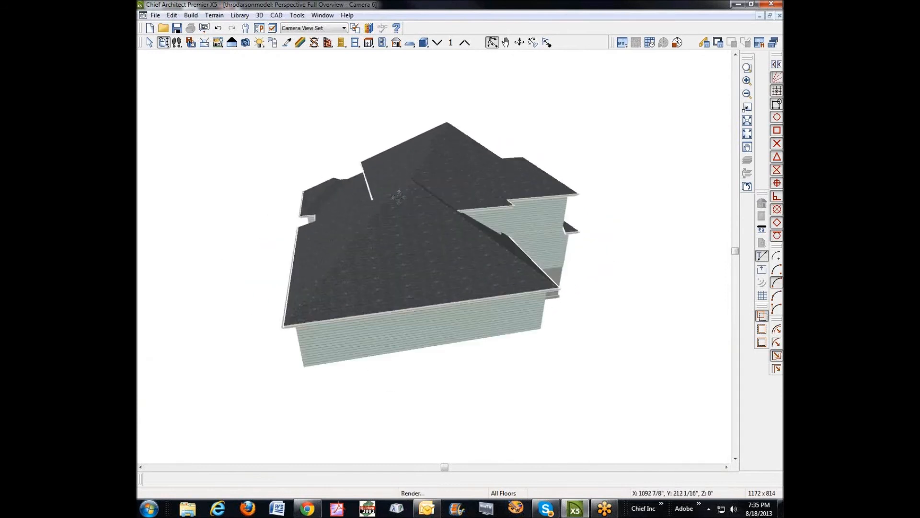
pyautogui.moveTo(399, 196); pyautogui.dragTo(603, 192)
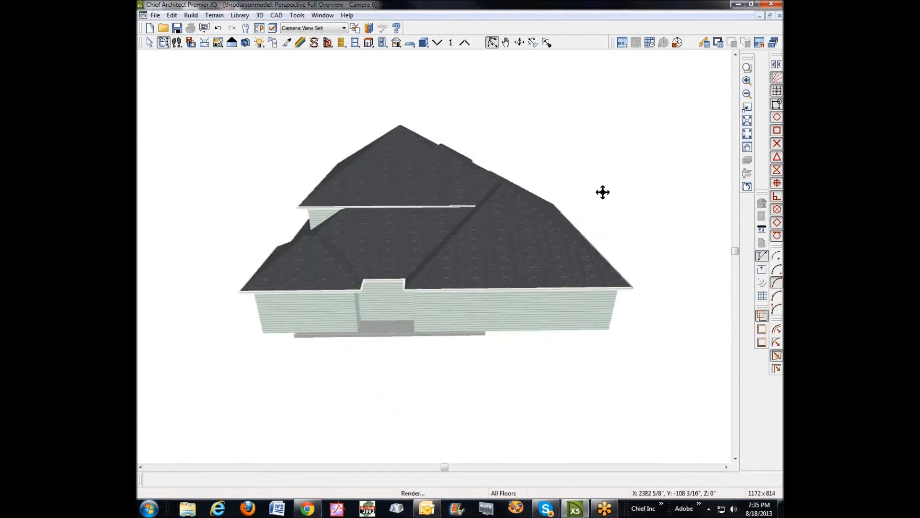
pyautogui.moveTo(603, 192); pyautogui.dragTo(534, 232)
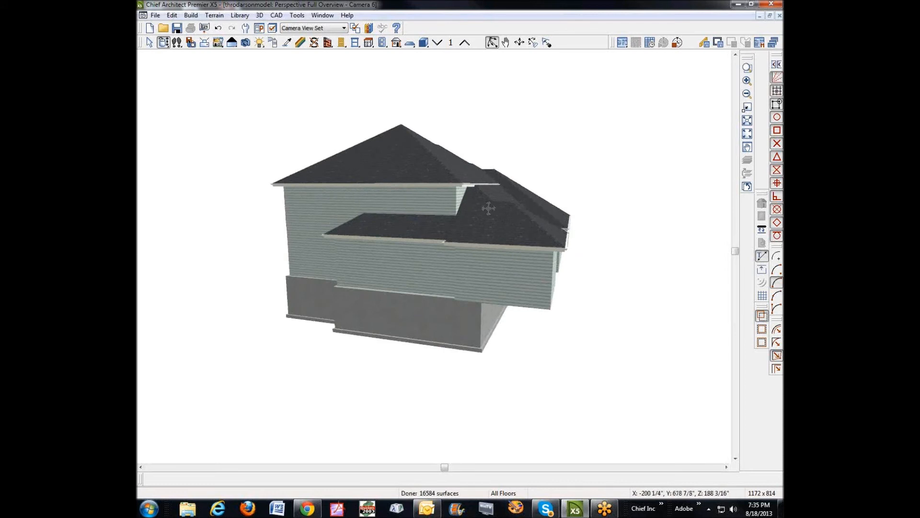
pyautogui.moveTo(488, 208); pyautogui.dragTo(506, 264)
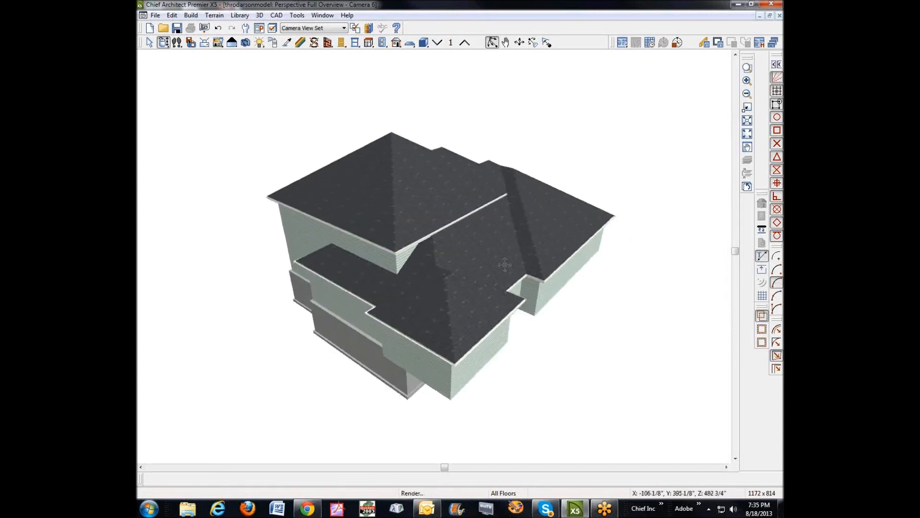
pyautogui.moveTo(504, 264); pyautogui.dragTo(484, 266)
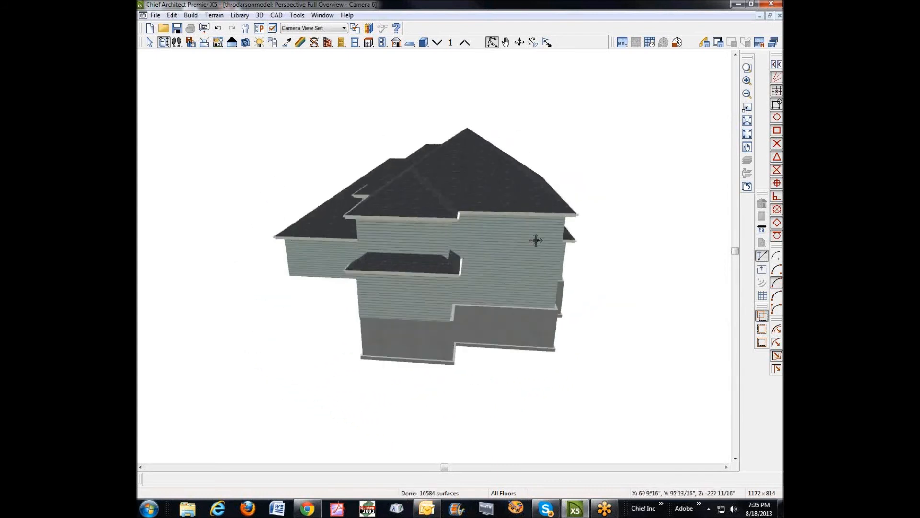
pyautogui.moveTo(534, 239); pyautogui.dragTo(469, 269)
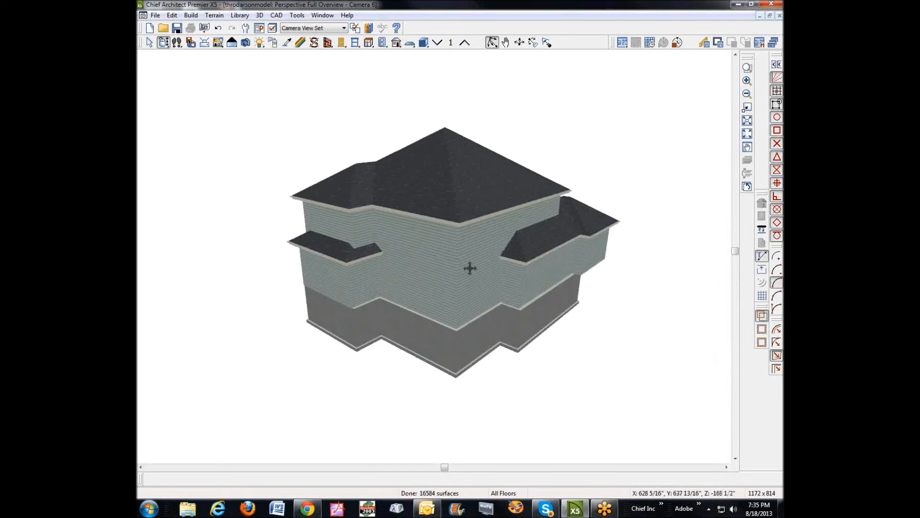
pyautogui.moveTo(470, 268); pyautogui.dragTo(463, 328)
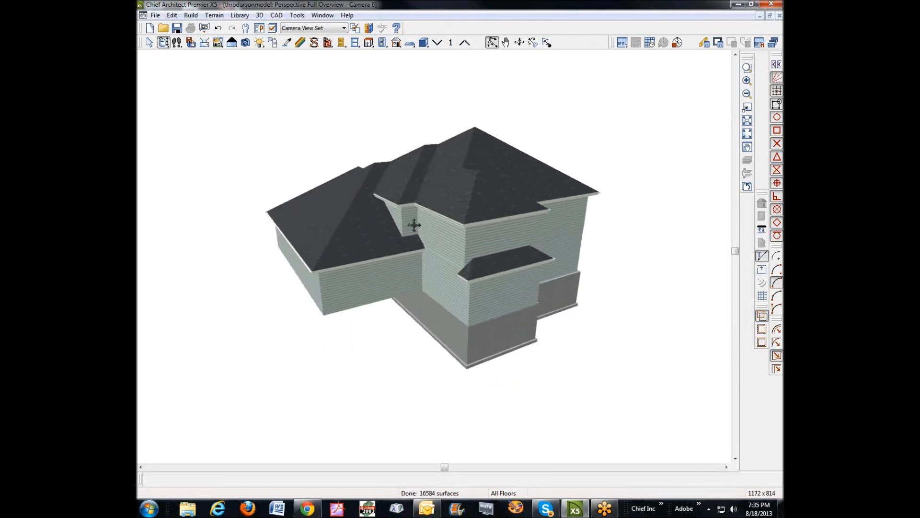
pyautogui.moveTo(413, 225); pyautogui.dragTo(520, 227)
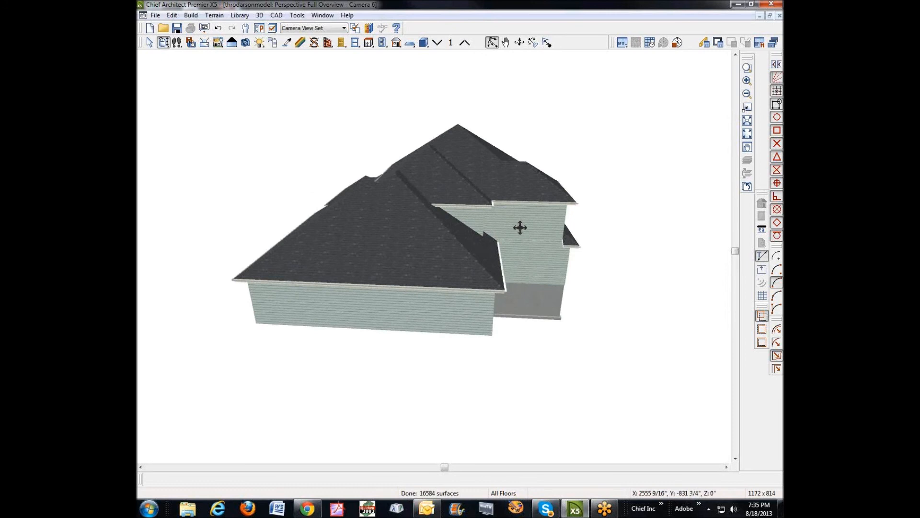
pyautogui.moveTo(520, 227); pyautogui.dragTo(476, 229)
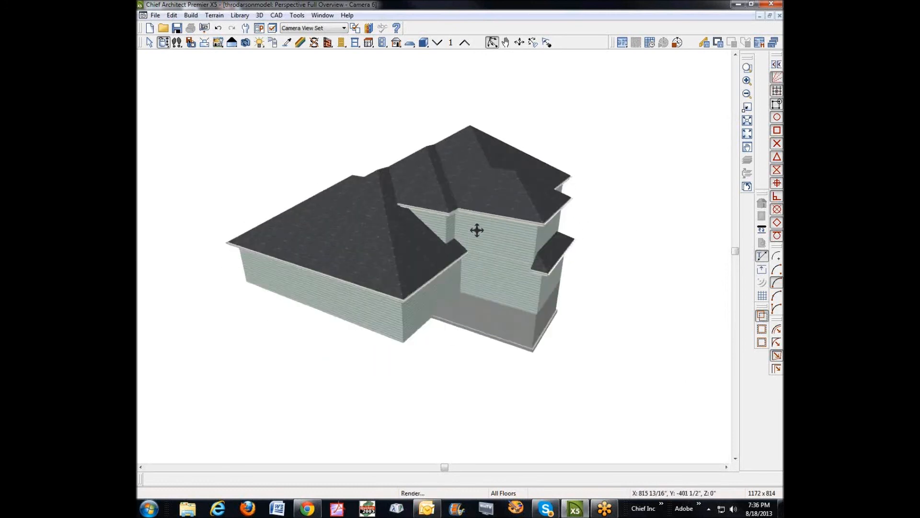
pyautogui.moveTo(477, 230); pyautogui.dragTo(701, 212)
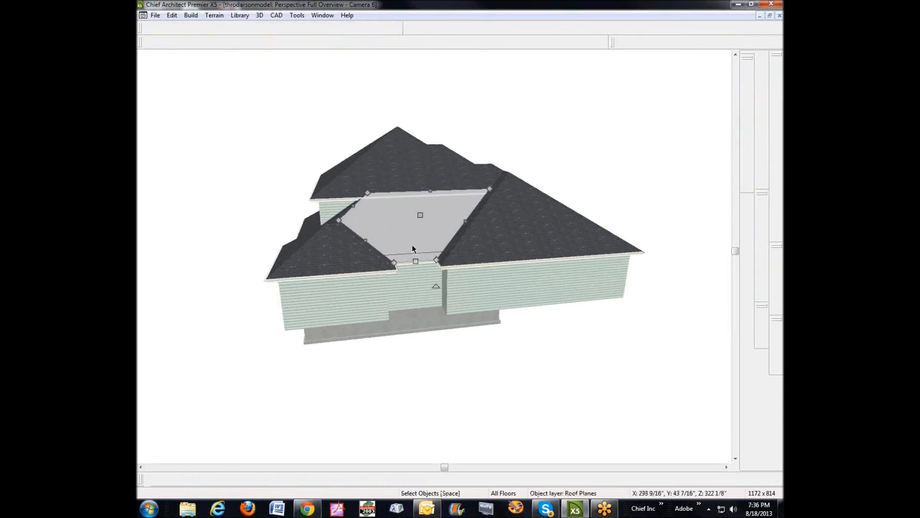
pyautogui.click(385, 213)
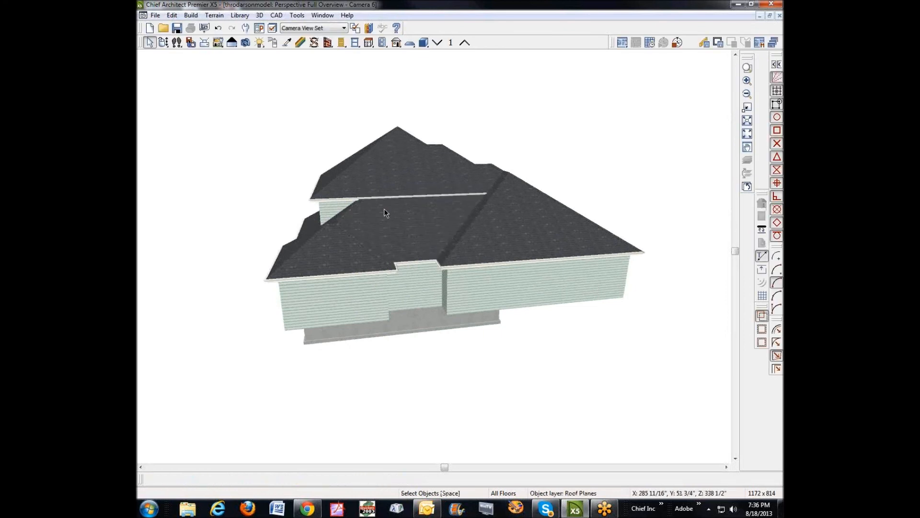
pyautogui.moveTo(387, 260)
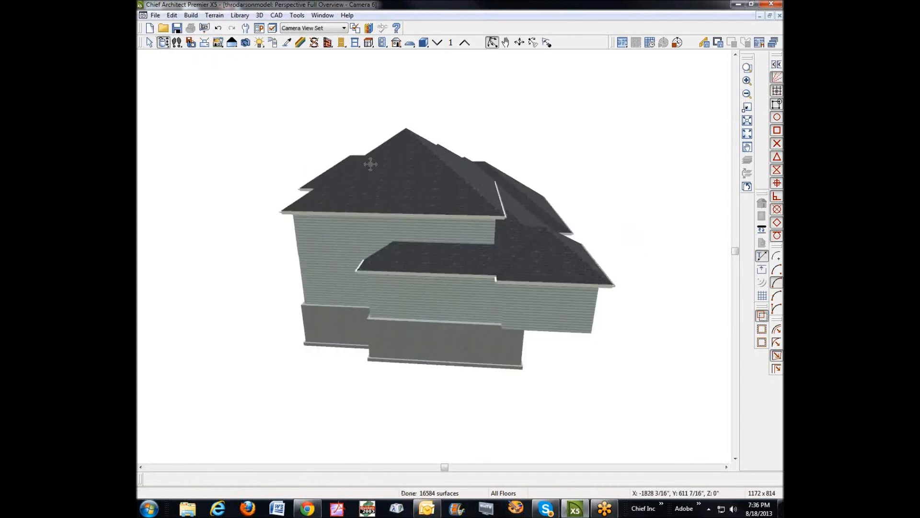
pyautogui.moveTo(306, 211)
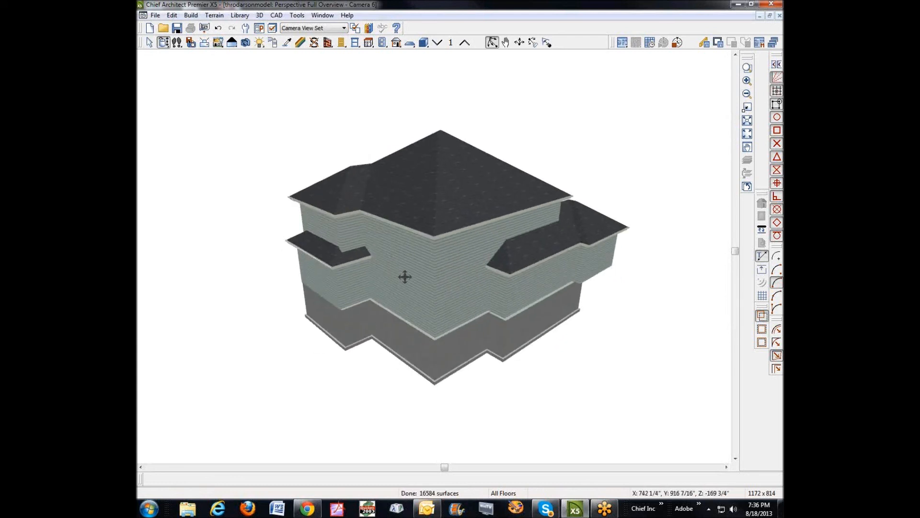
pyautogui.moveTo(405, 277); pyautogui.dragTo(320, 268)
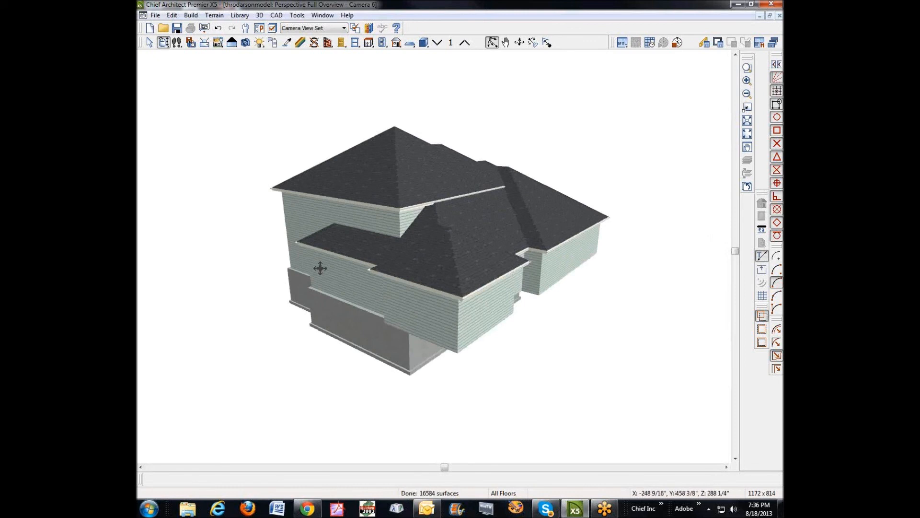
pyautogui.moveTo(355, 274)
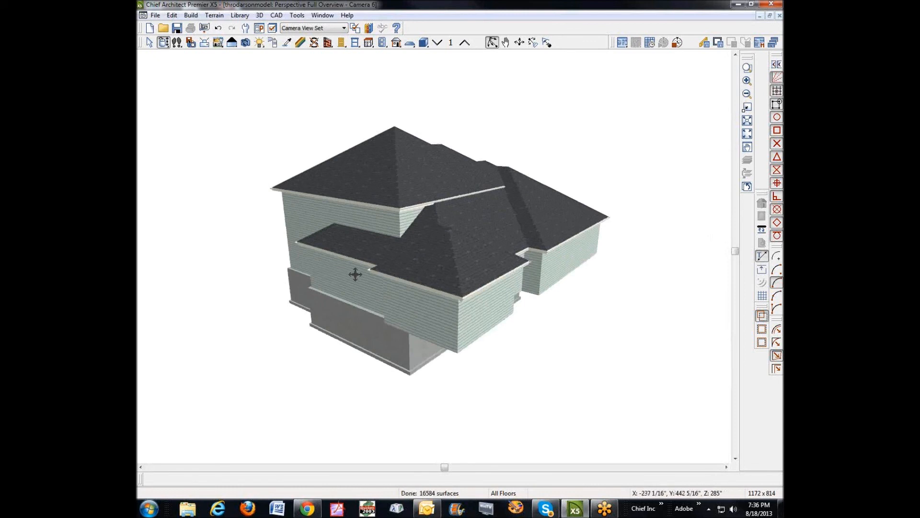